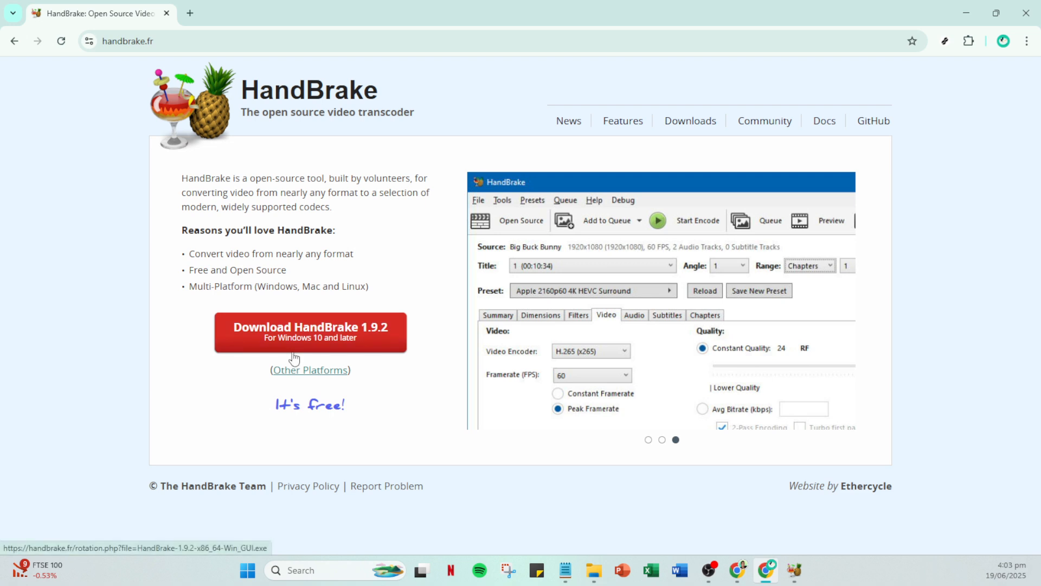
{"action": "mouse_move", "coordinate": [864, 553]}
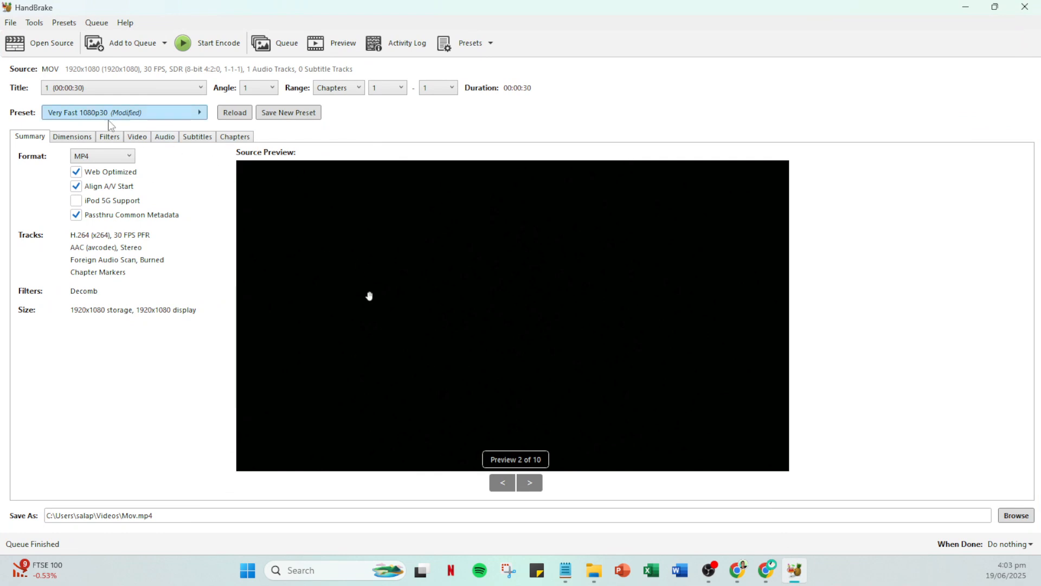
Open the source selection panel, with the MOV video kept in MP4 format.
{"action": "left_click", "coordinate": [51, 42]}
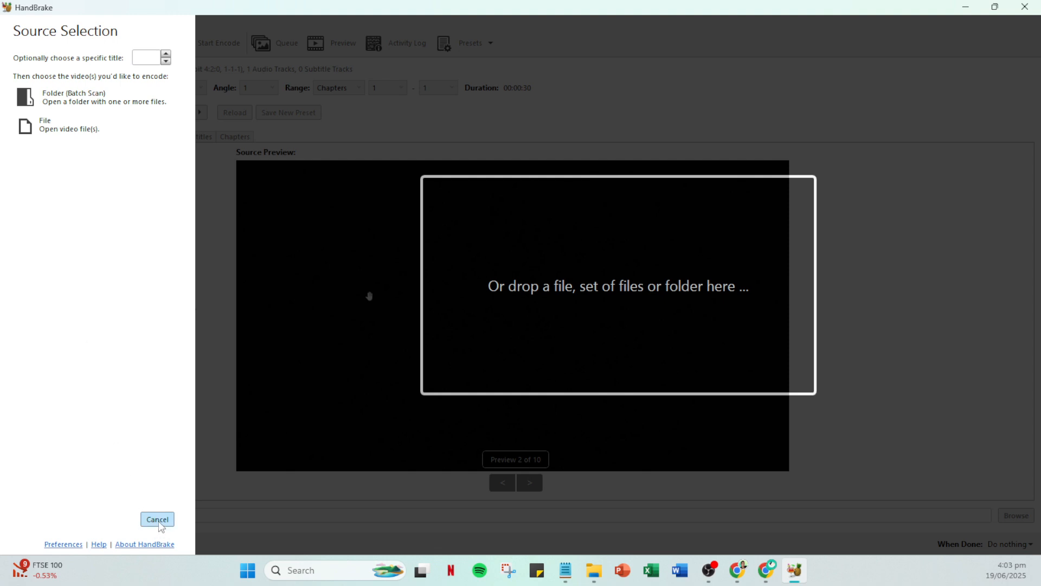
Cancel the source selection without choosing a new file or folder.
{"action": "left_click", "coordinate": [157, 518]}
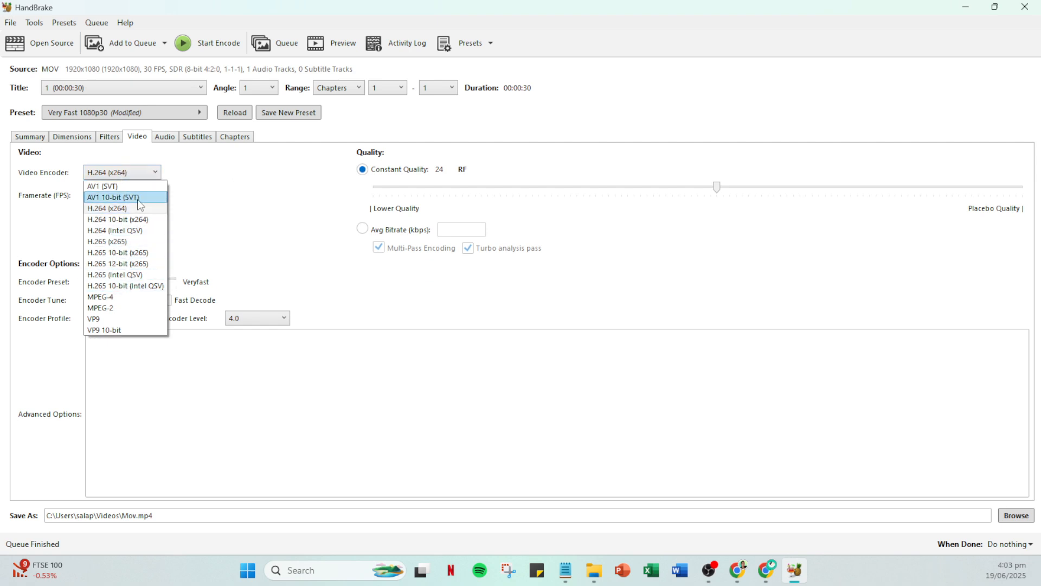
Choose H.264 (x264) as the video encoder on the Video tab.
{"action": "left_click", "coordinate": [1014, 515]}
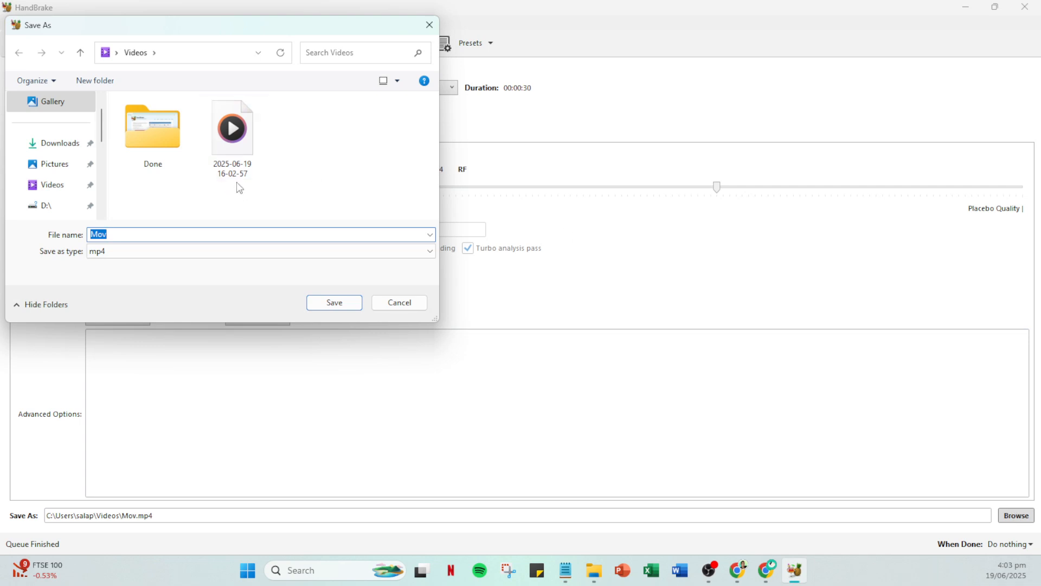
Save the output as Mov.mp4 in the Videos folder.
{"action": "left_click", "coordinate": [398, 302]}
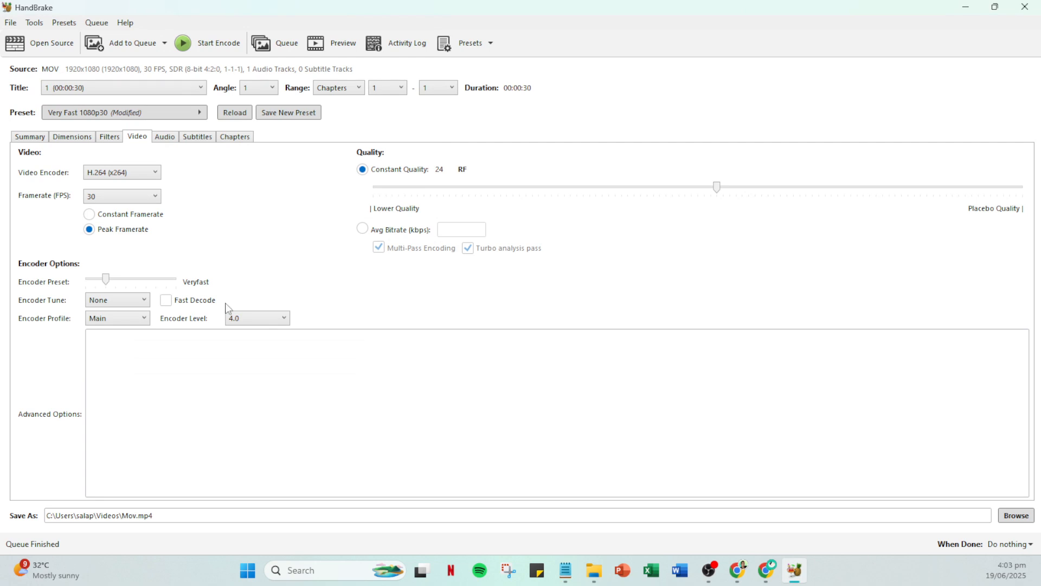
{"action": "mouse_move", "coordinate": [264, 168]}
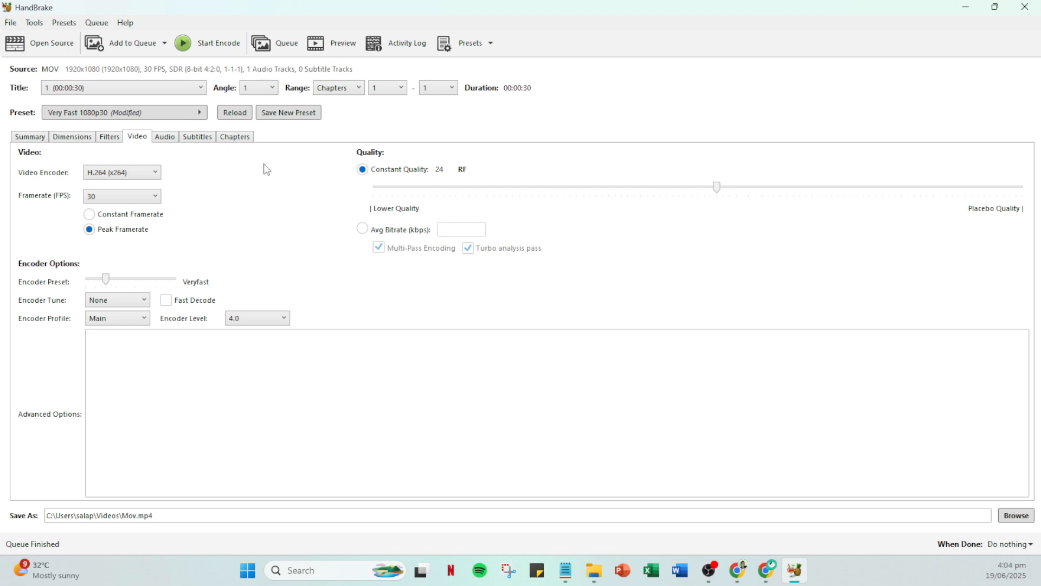